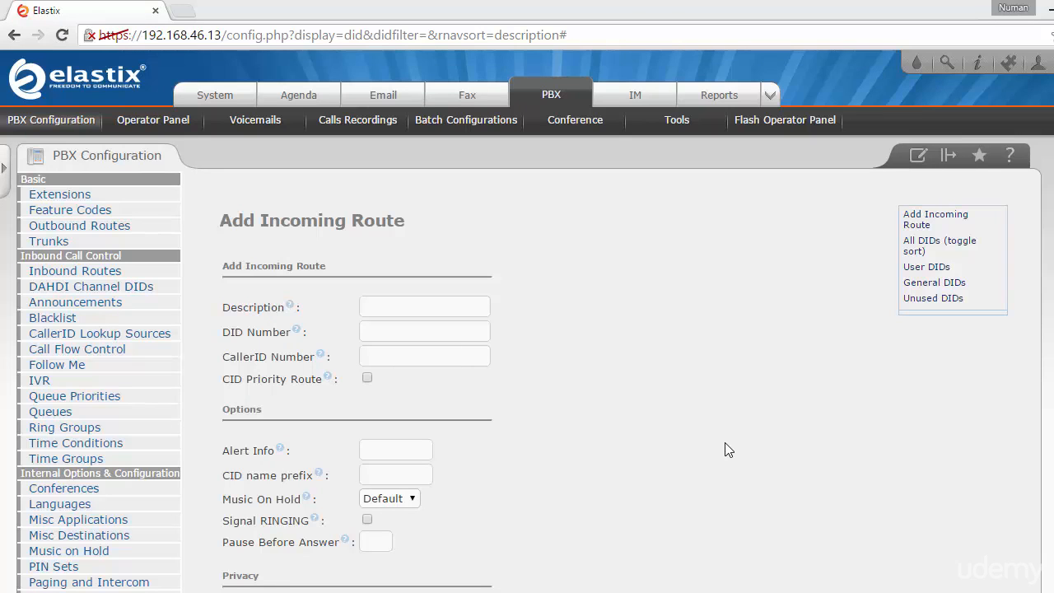
mouse_move(758, 422)
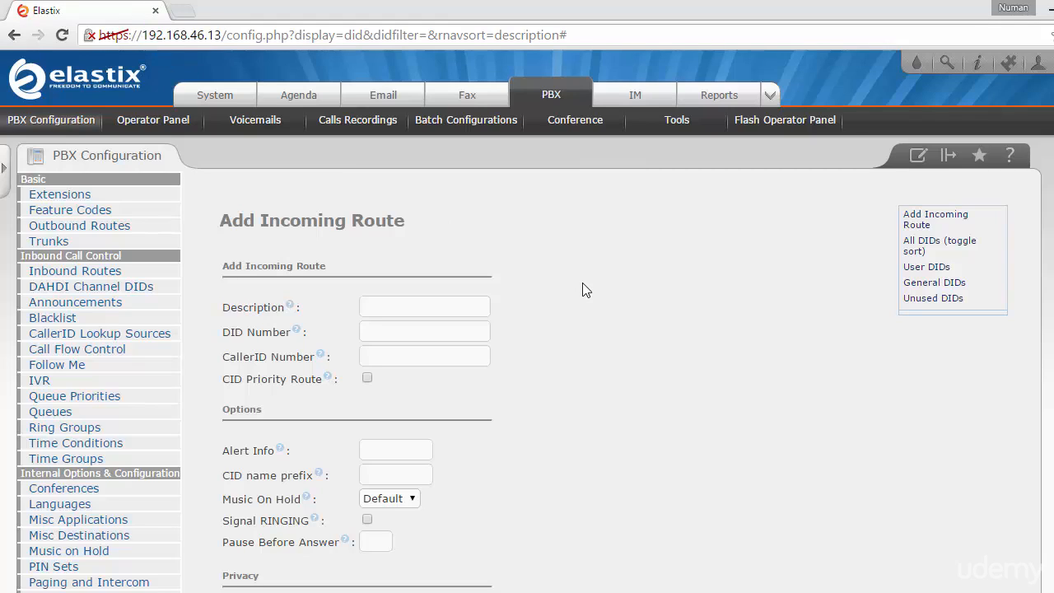
mouse_move(76, 270)
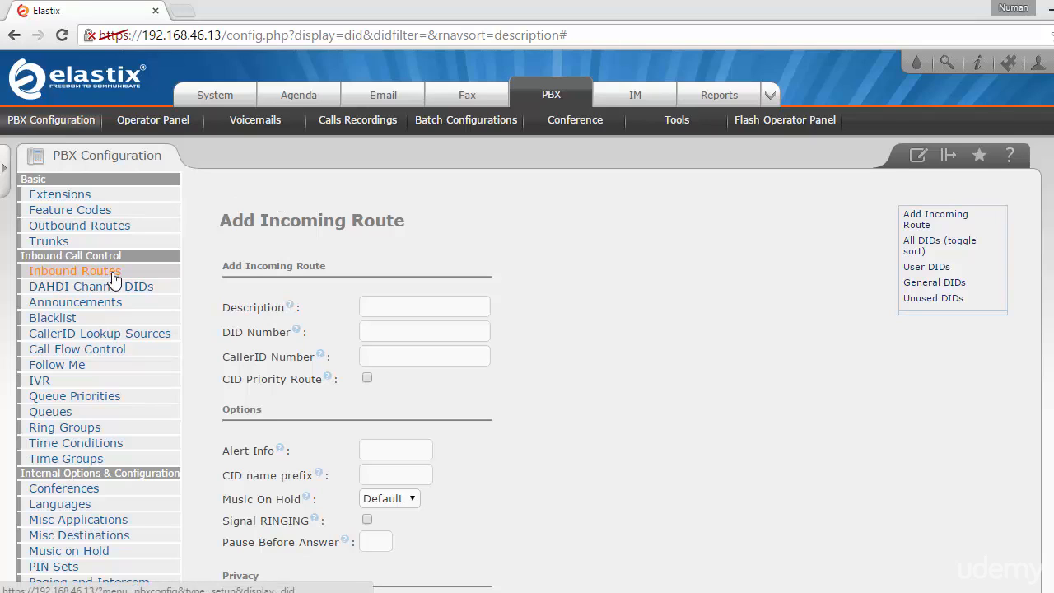
- Start a new inbound route in Elastix and review the empty route form
click(425, 331)
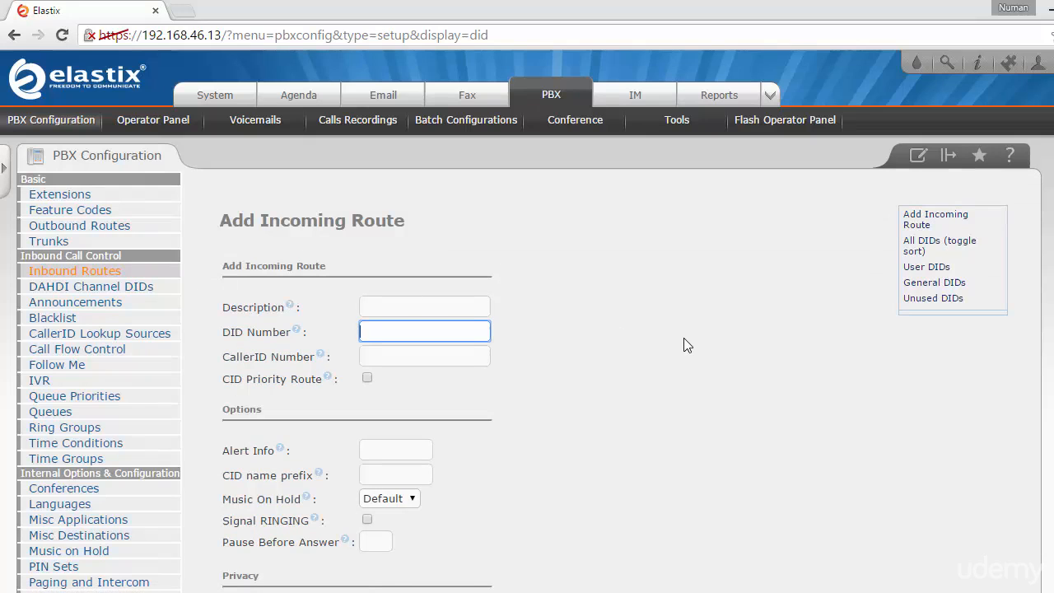
mouse_move(600, 363)
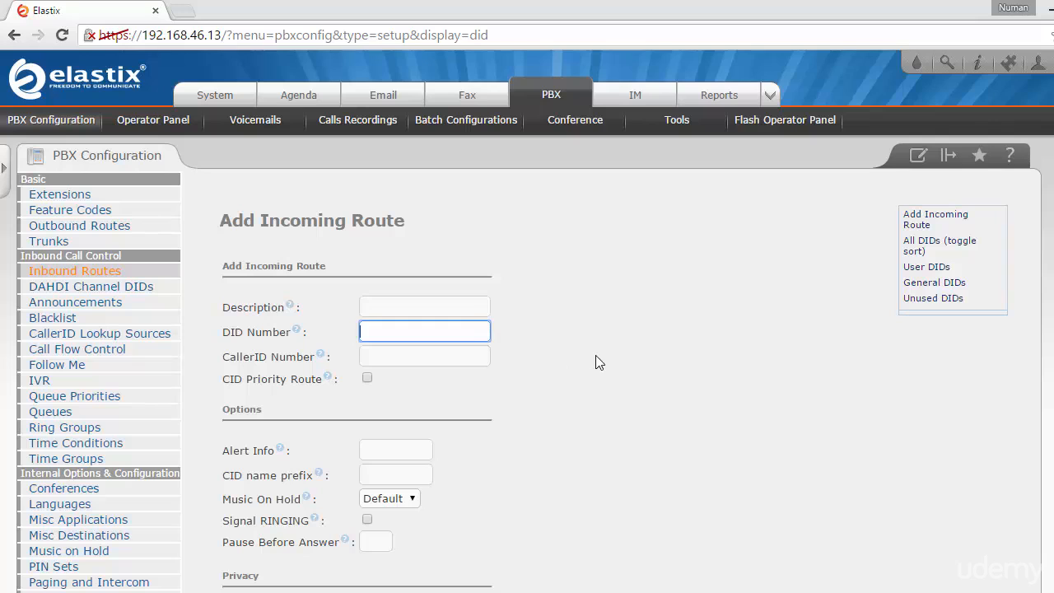
scroll(down, 3)
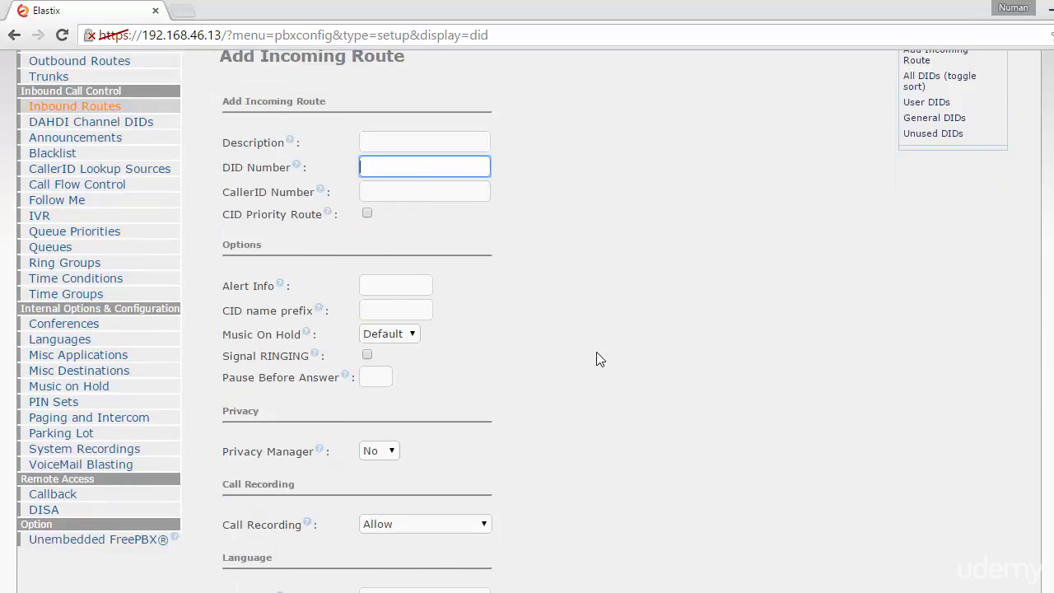
scroll(down, 3)
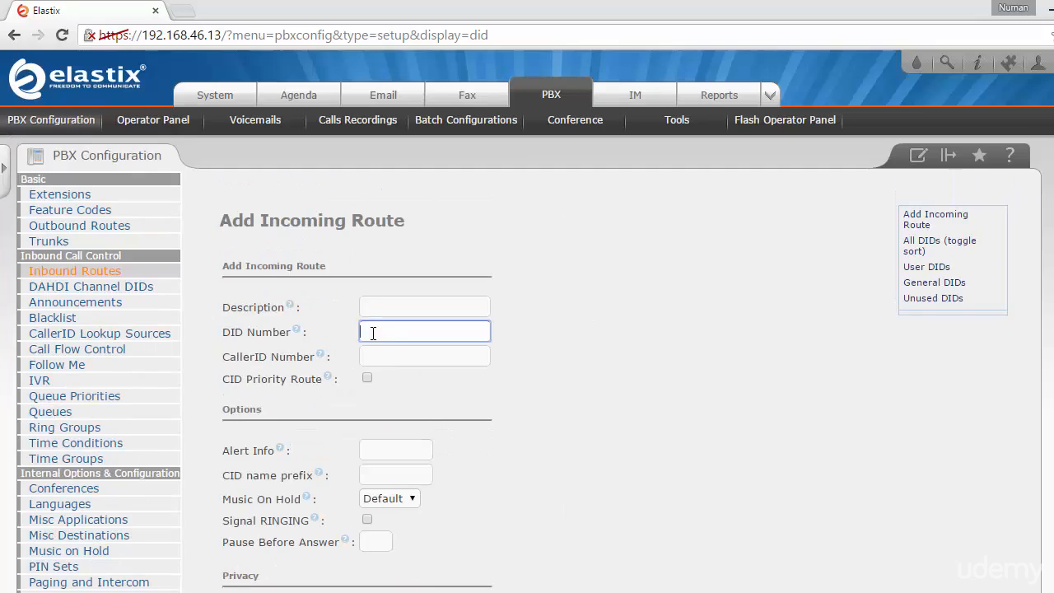
scroll(down, 3)
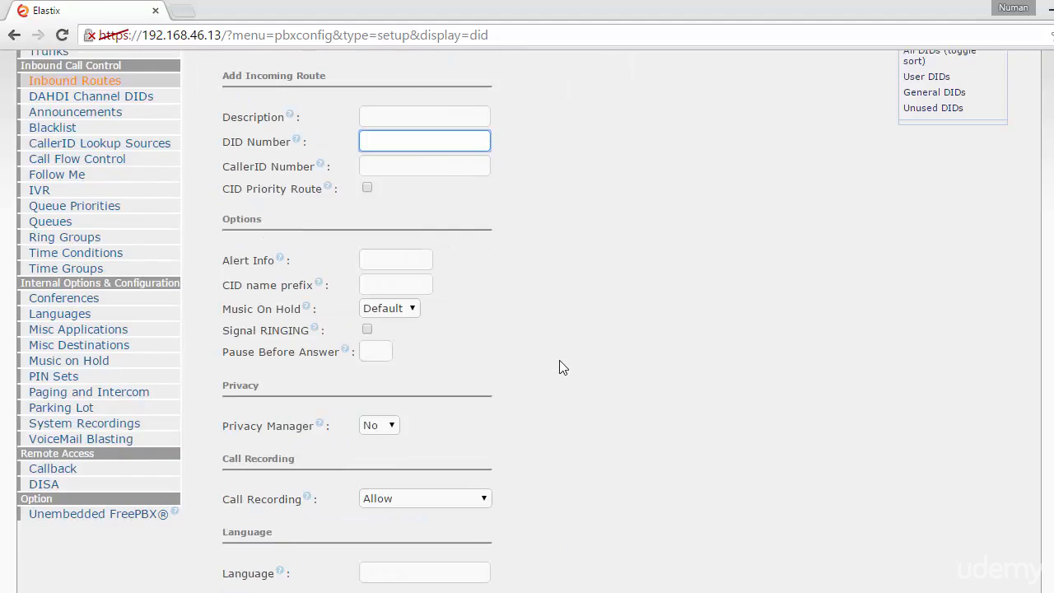
scroll(up, 3)
text(MyFake)
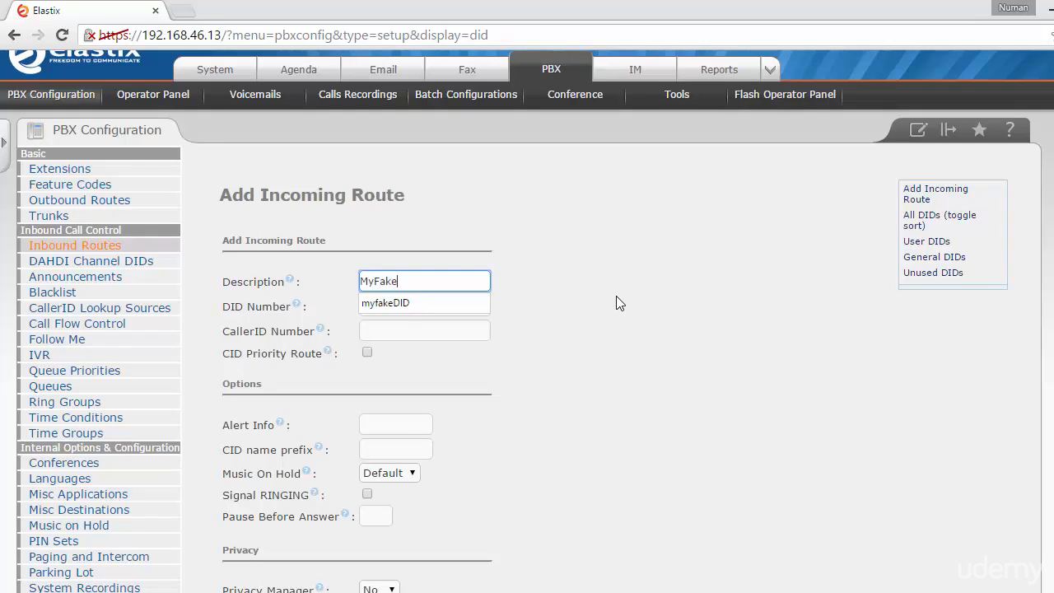
- Set the route Description to MyFakeDID and its DID Number to 2134215
text(DID)
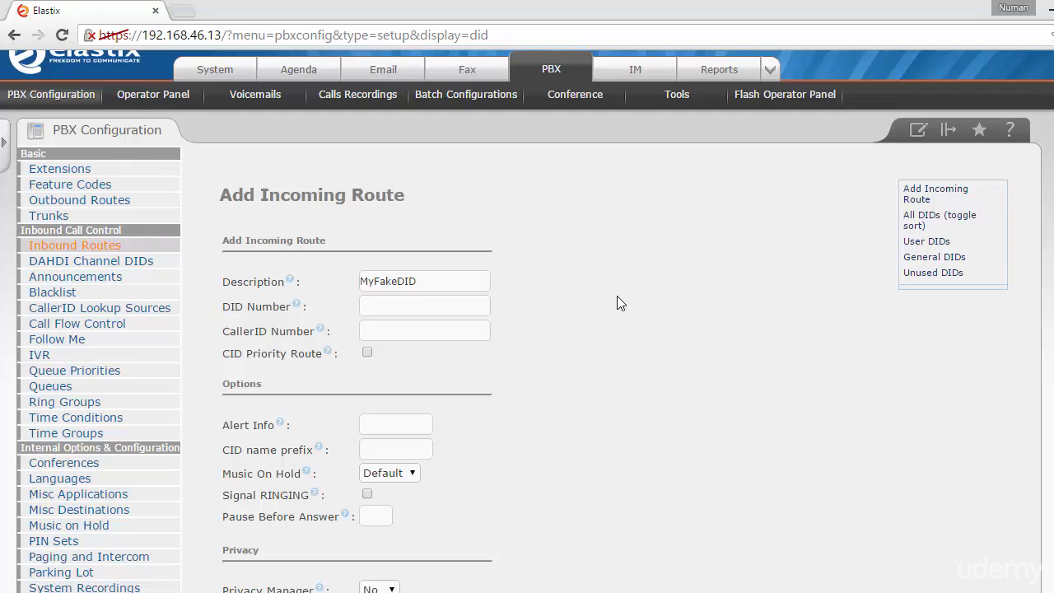
click(425, 305)
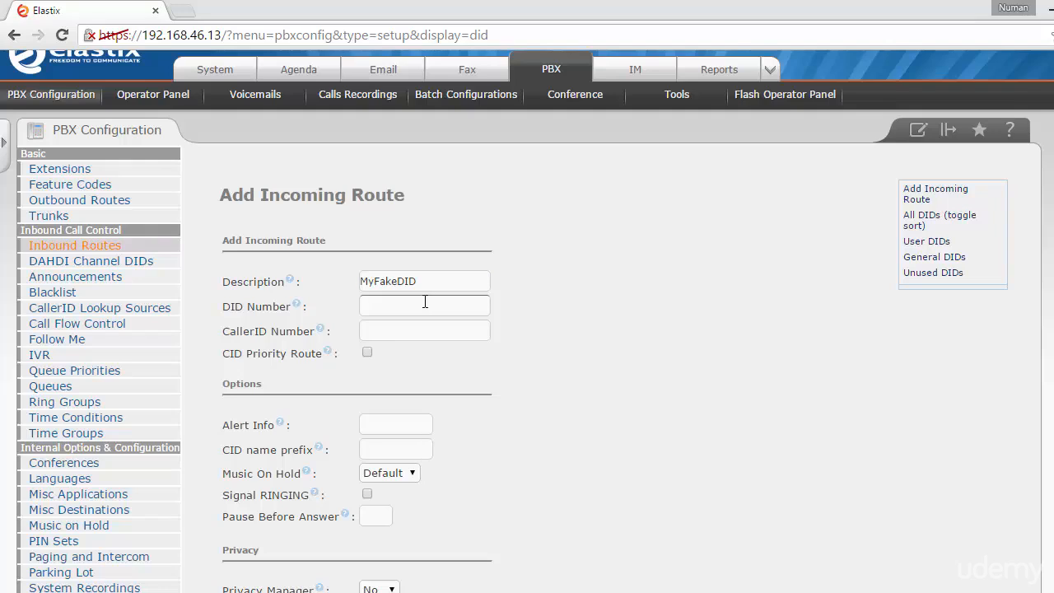
click(424, 305)
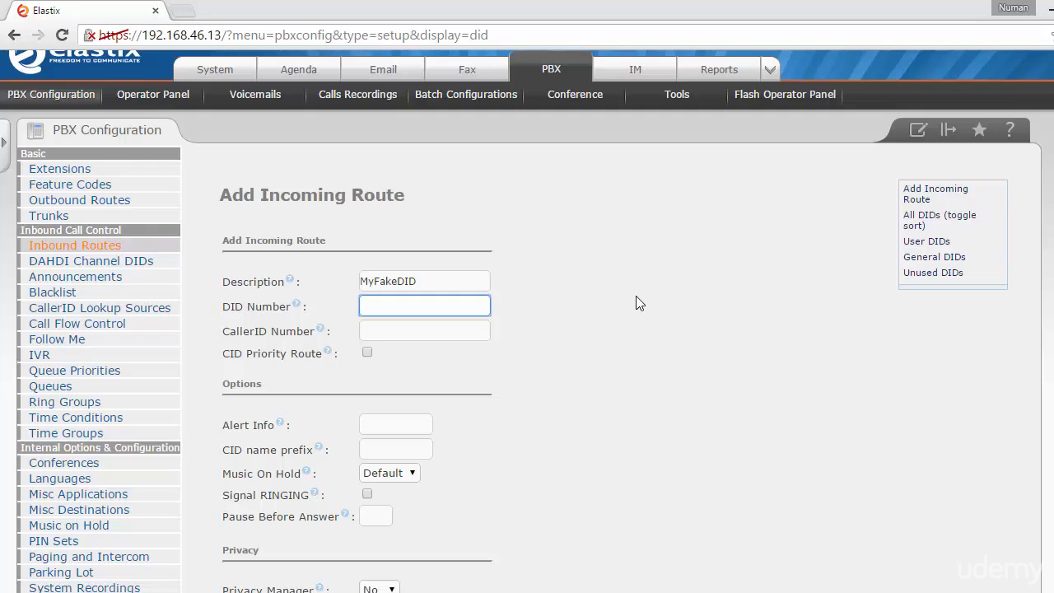
text(2134215)
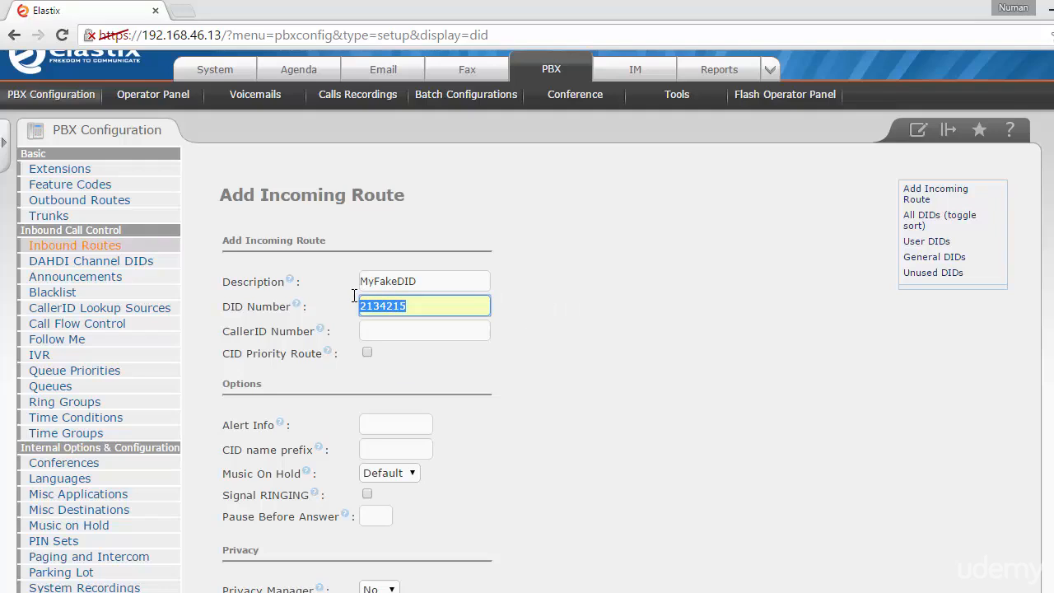
text(2134215)
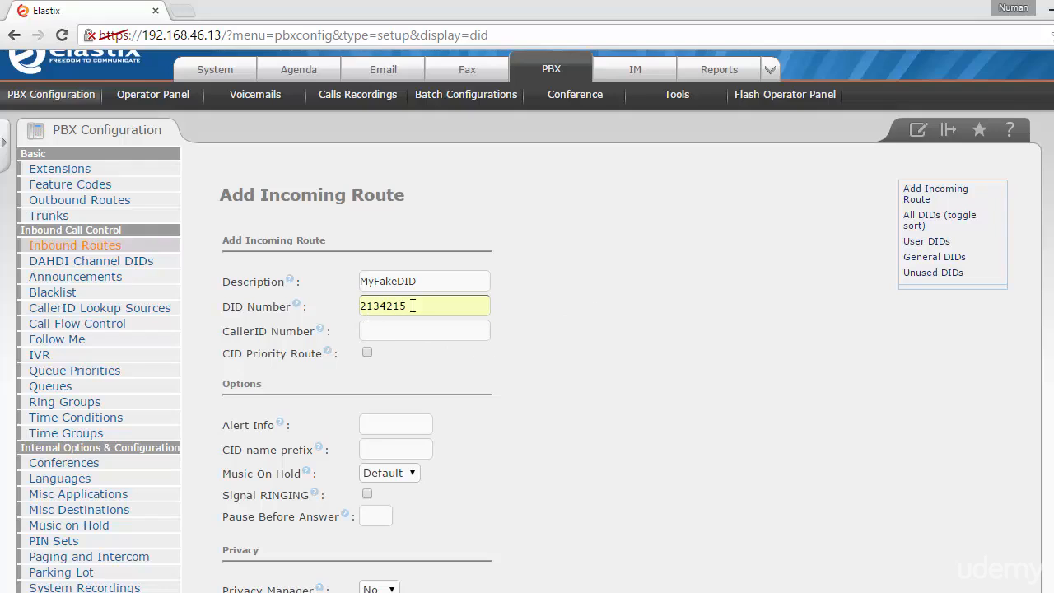
scroll(down, 3)
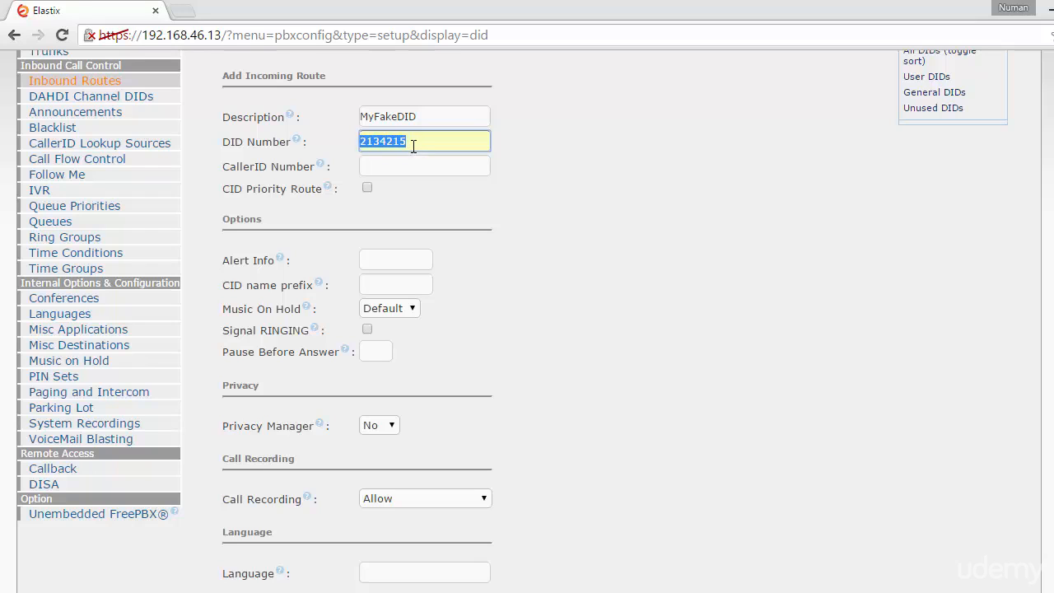
scroll(down, 3)
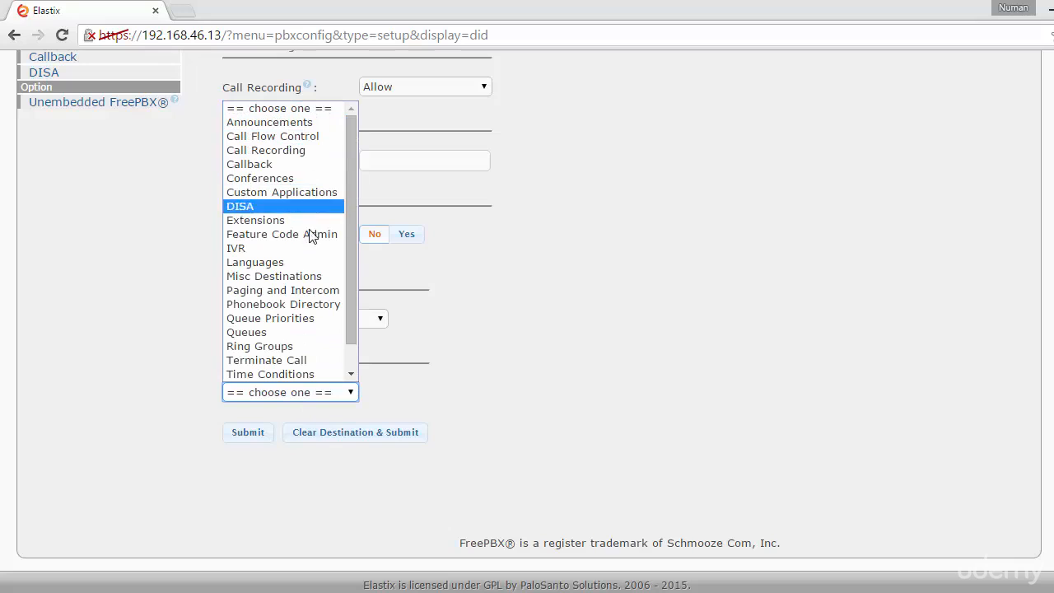
- Set the destination to extension 1001 Managing Director and submit the route
click(255, 221)
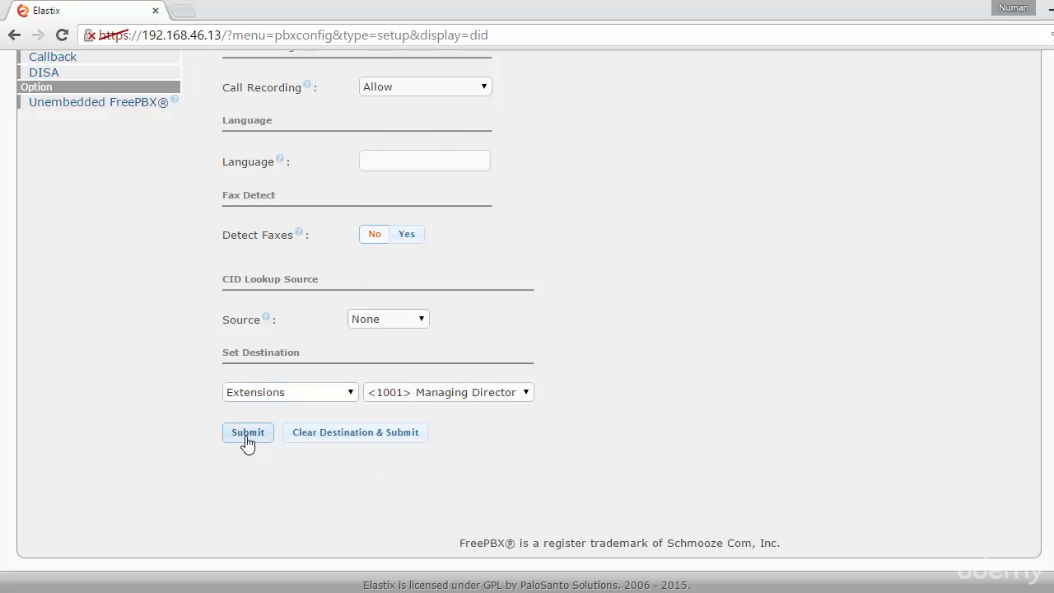
click(247, 431)
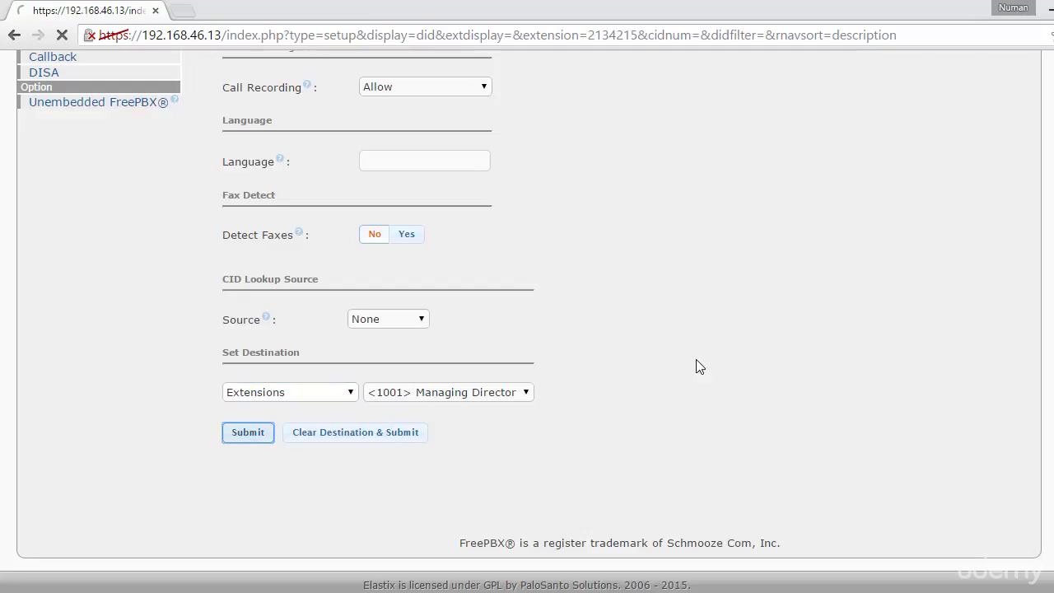
- Switch to the X-Lite Sales 3 softphone and close its SIP Account settings window
click(247, 431)
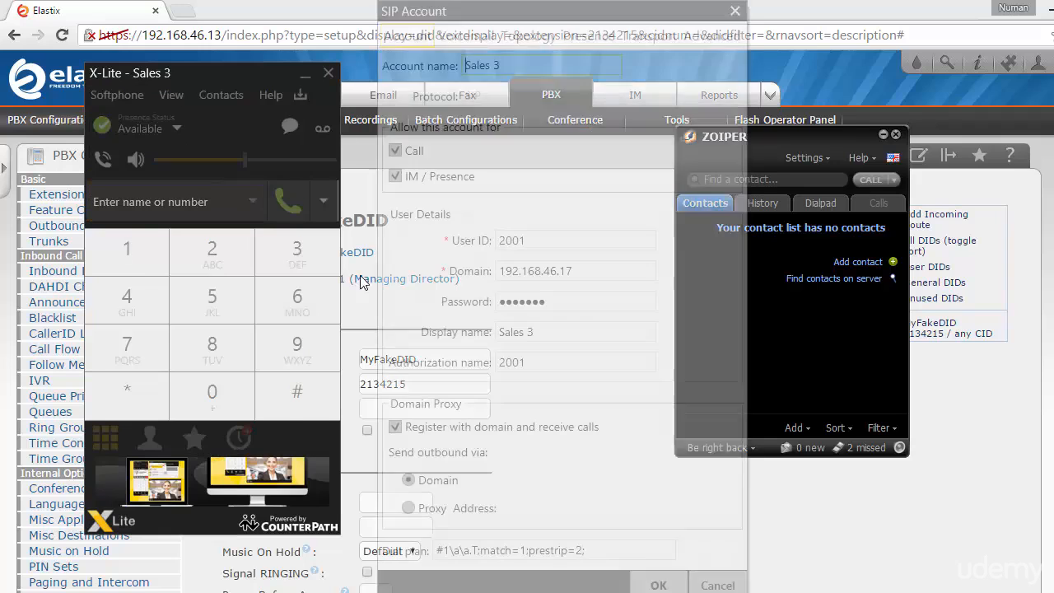
click(735, 10)
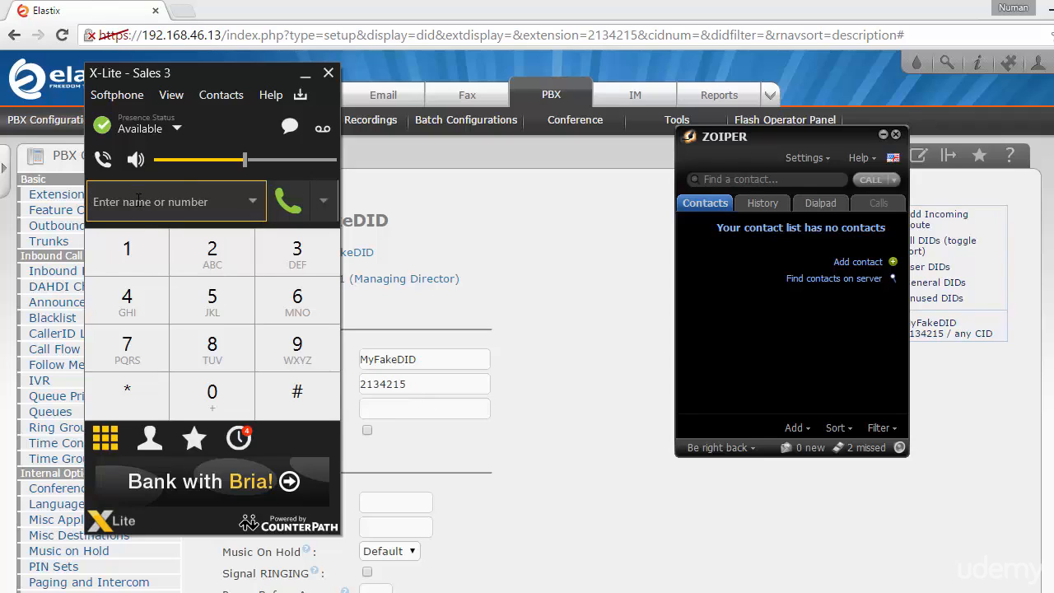
- Dial 2134215 from X-Lite so the call rings extension 1001 on Zoiper
text(21)
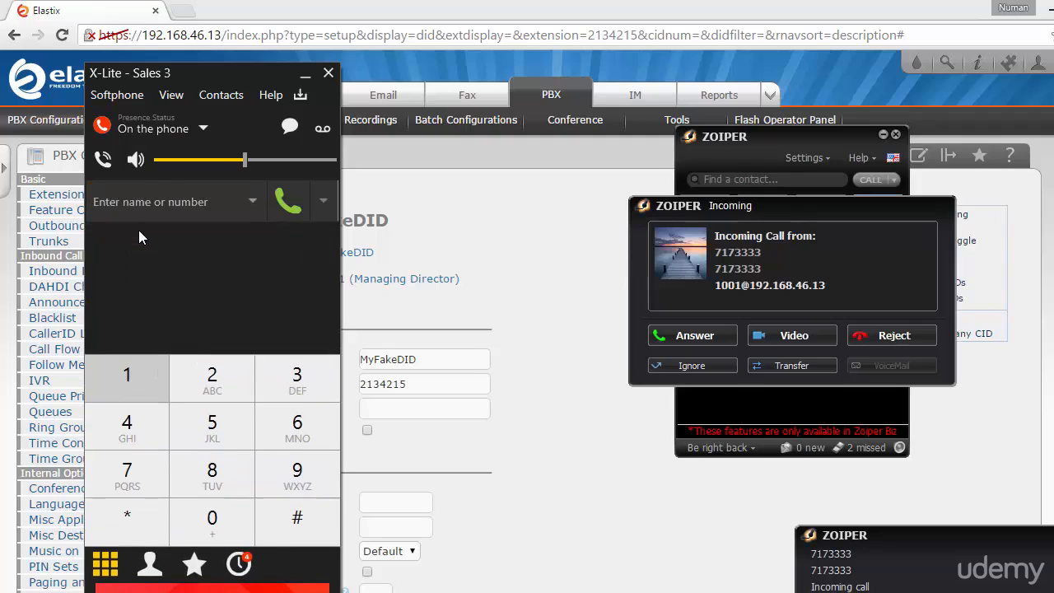
click(287, 201)
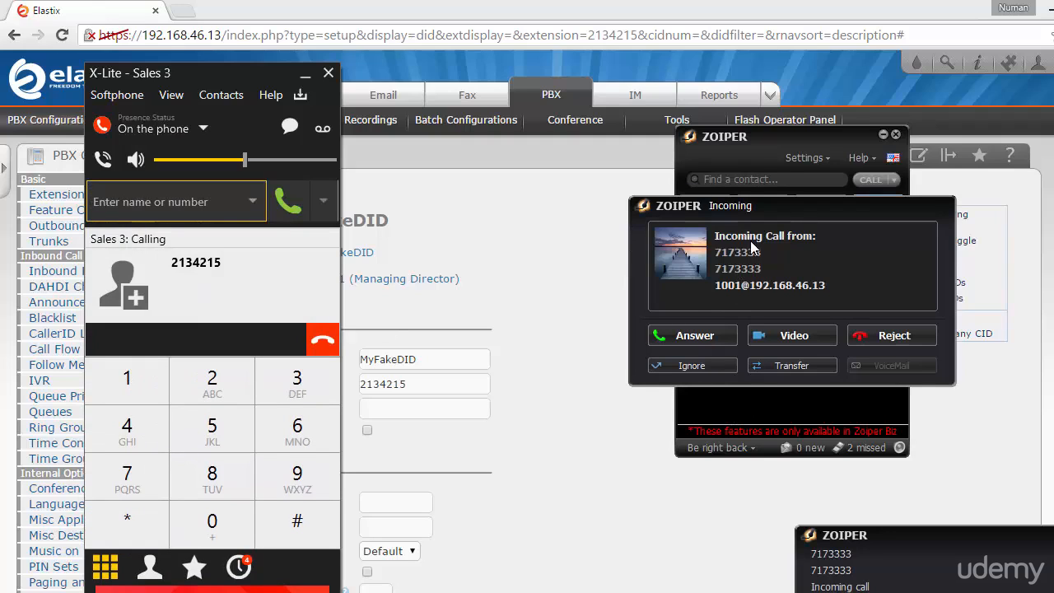
mouse_move(858, 240)
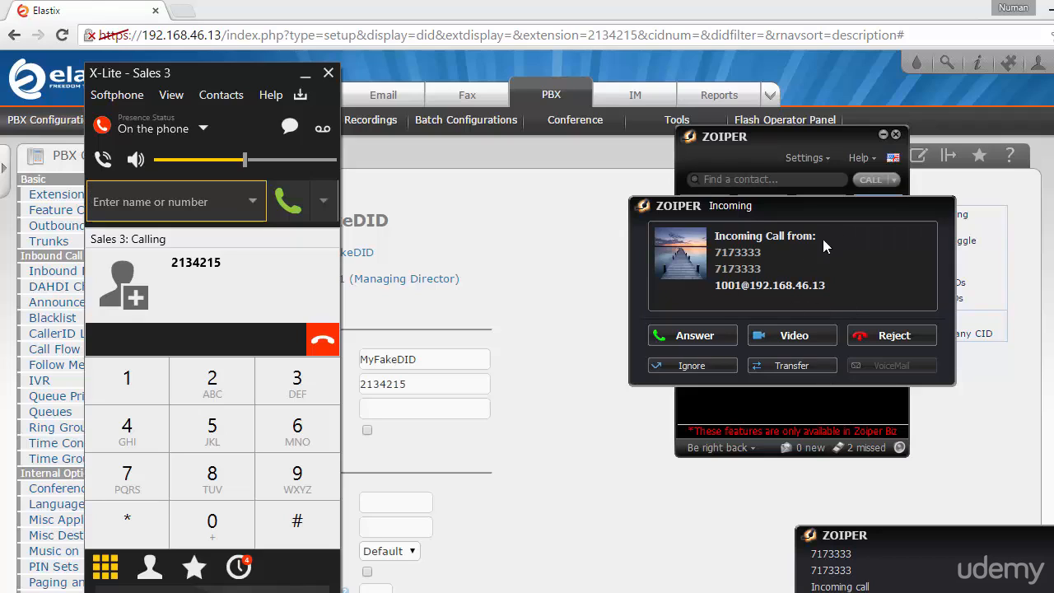
mouse_move(757, 262)
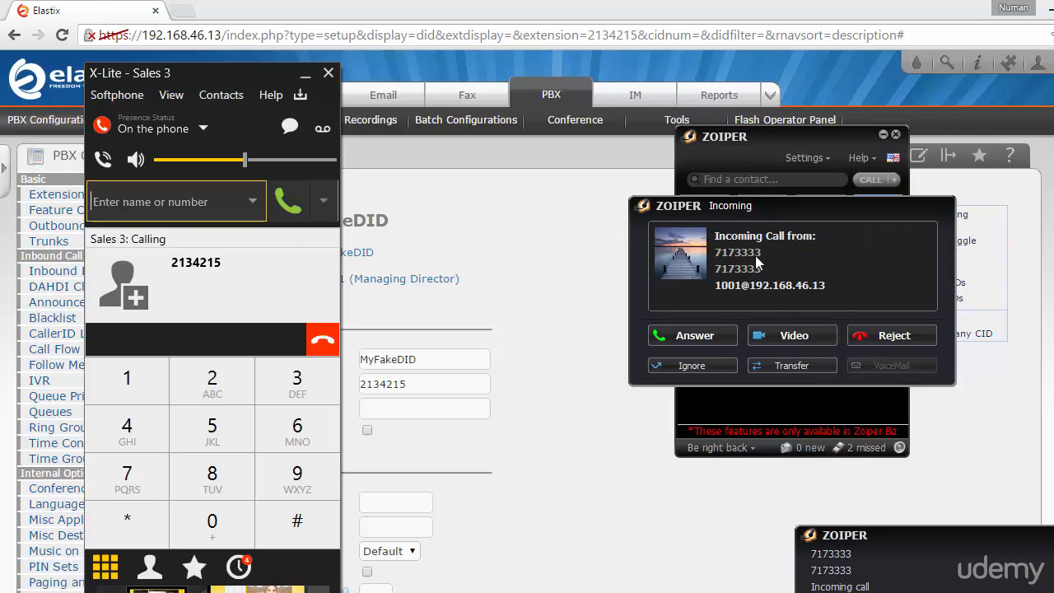
mouse_move(766, 265)
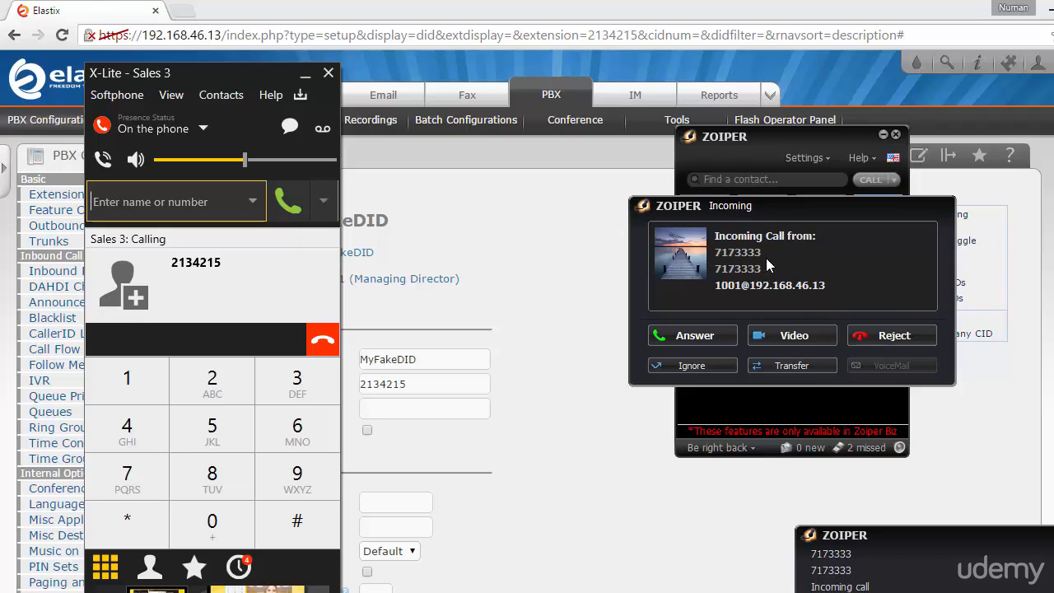
mouse_move(748, 266)
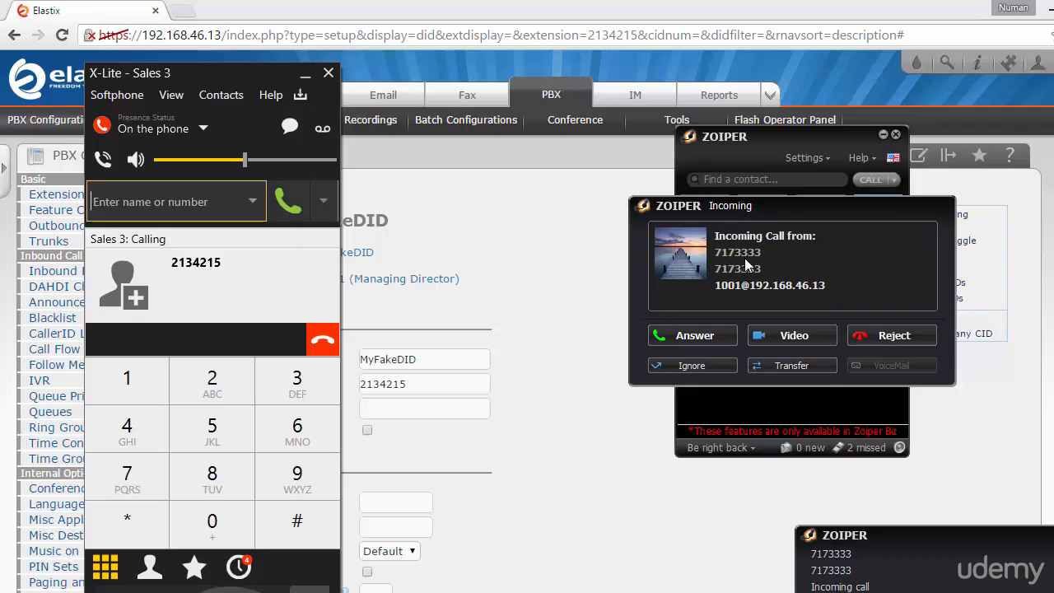